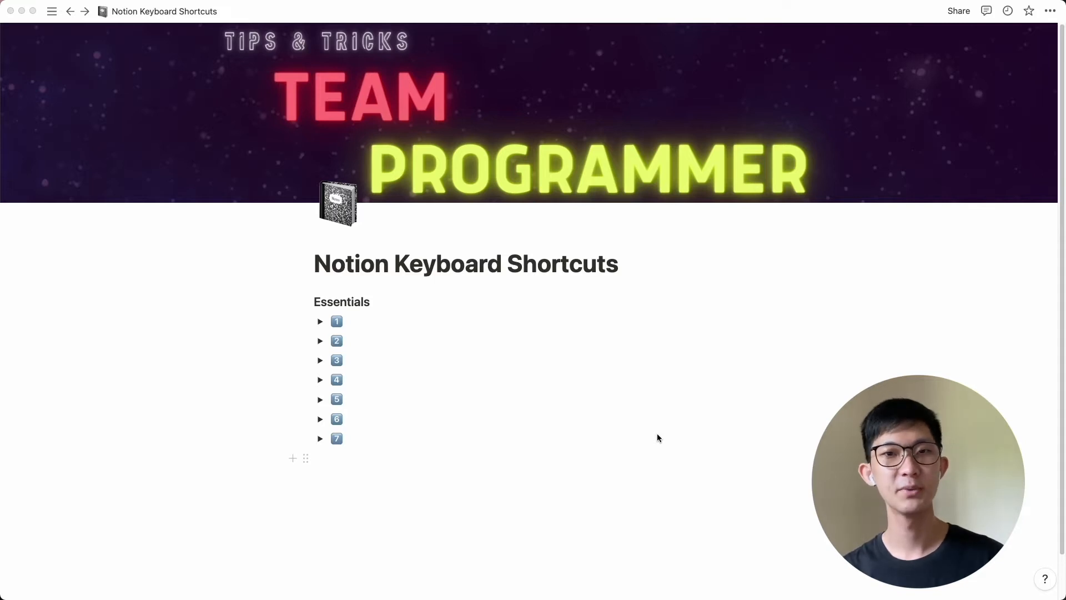
mouse_move(460, 400)
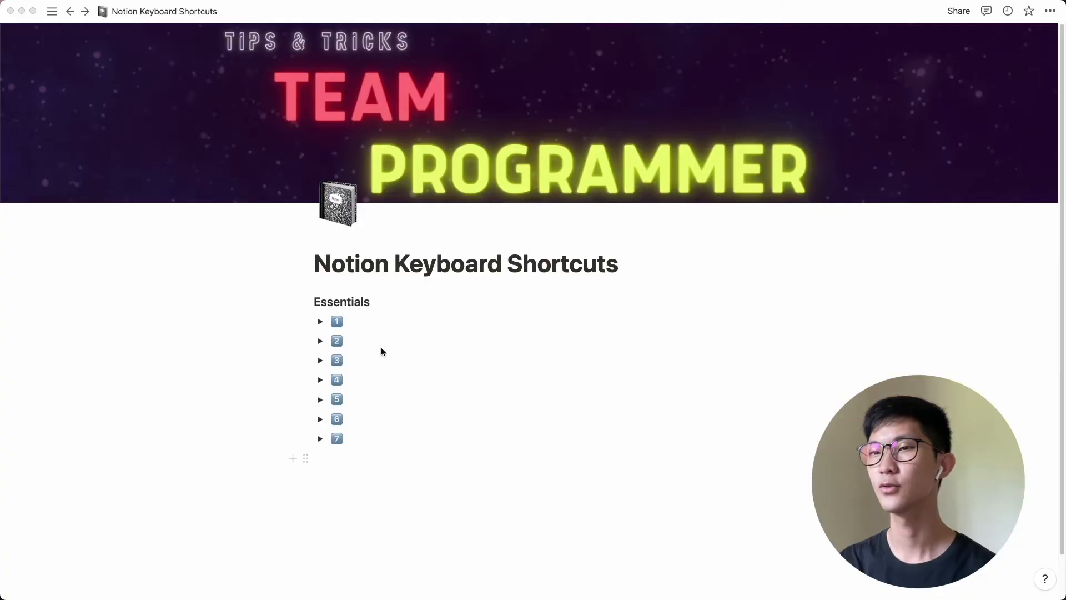
Expand the first toggle's notes, then insert a table via /table and delete it
left_click(320, 321)
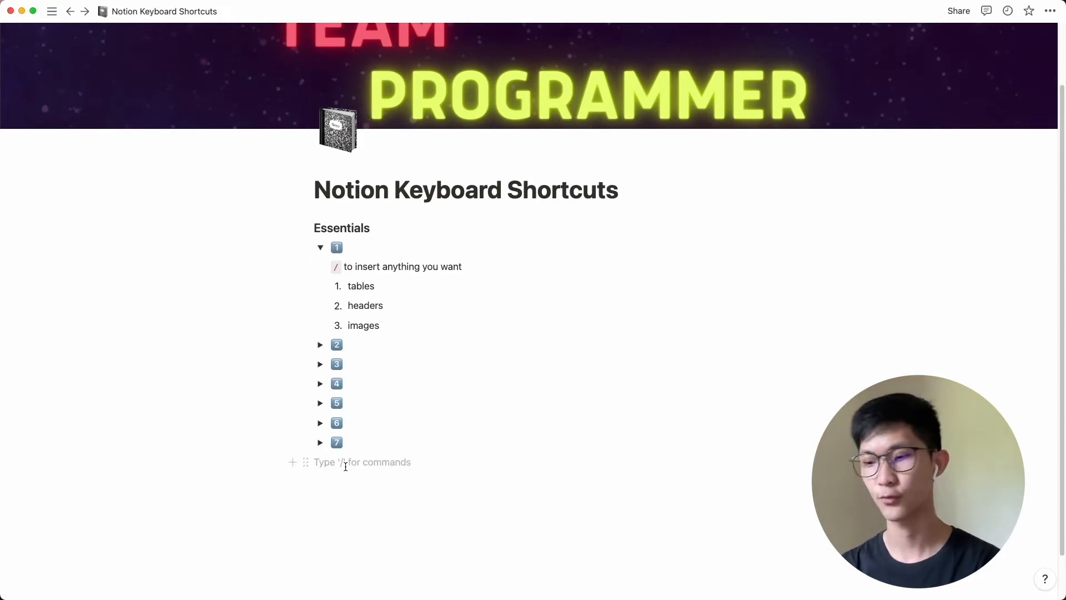
type("/ta")
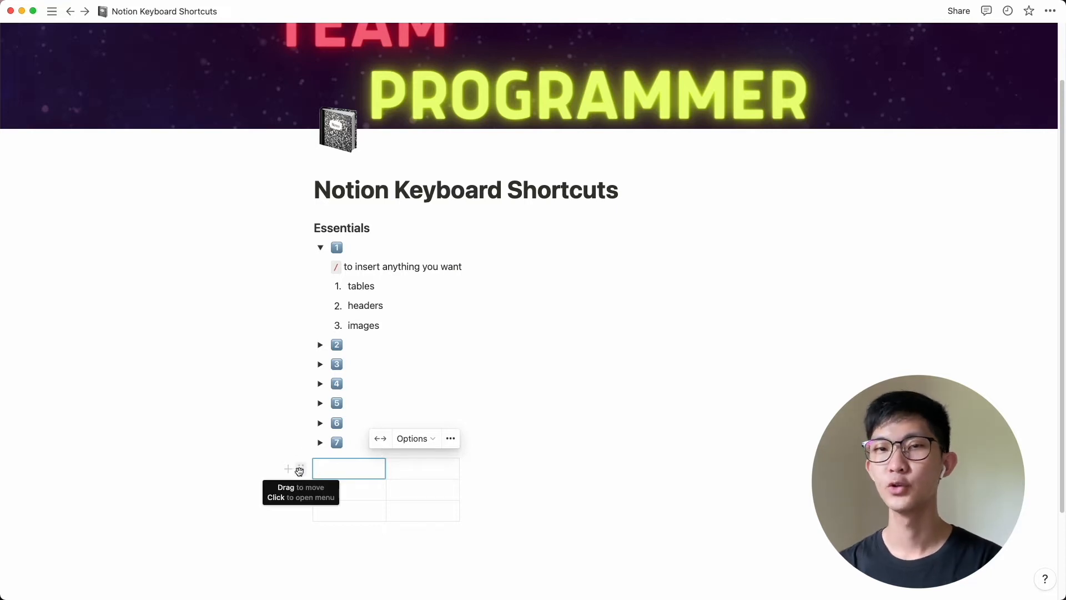
left_click(299, 470)
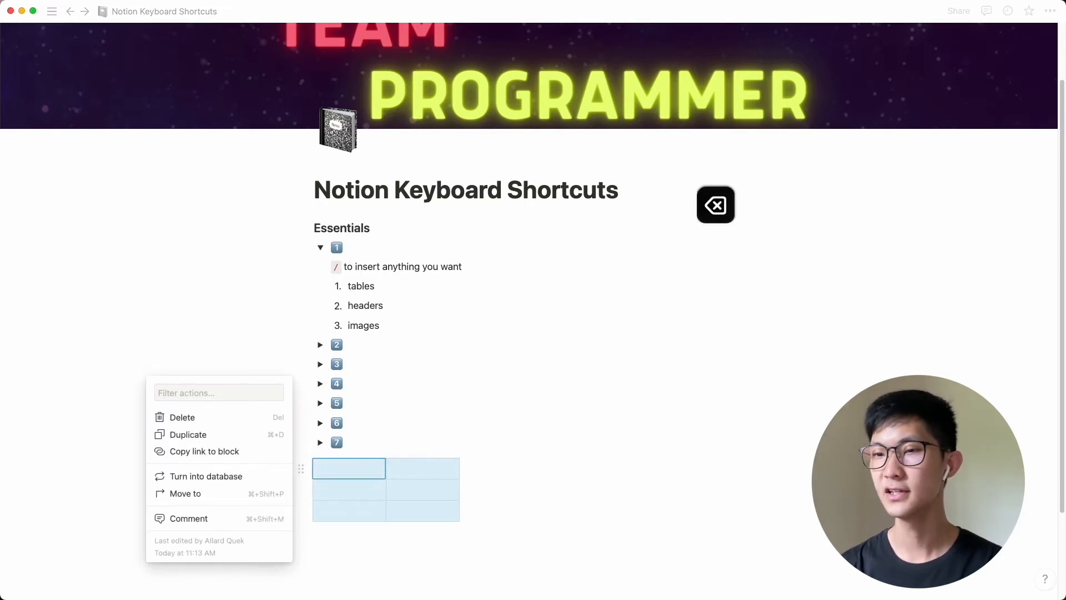
left_click(182, 417)
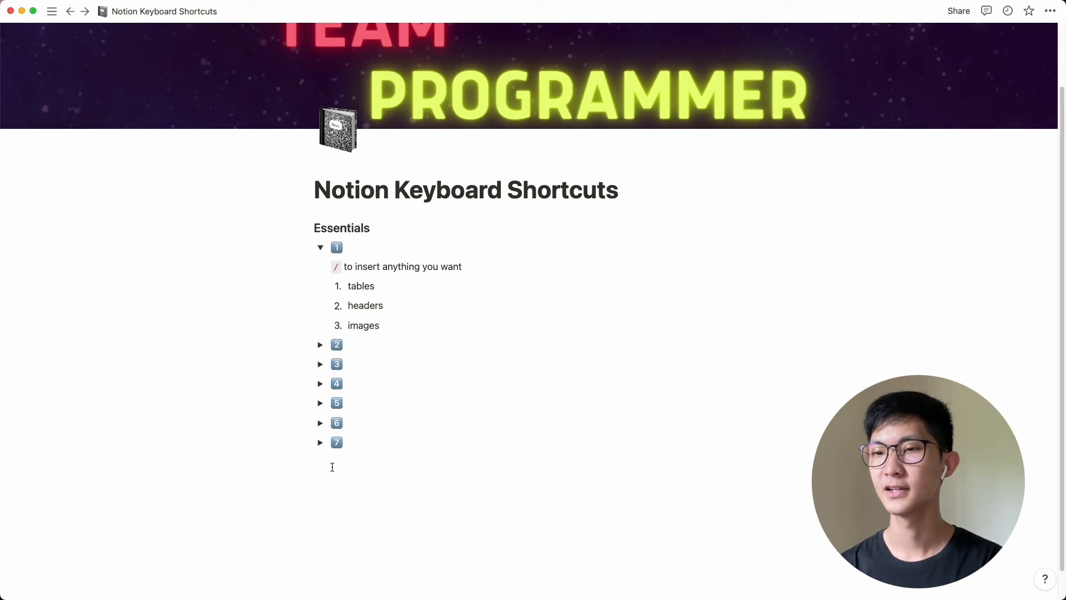
Add a Heading 1 heading and an empty image block beneath the toggles
type("/head")
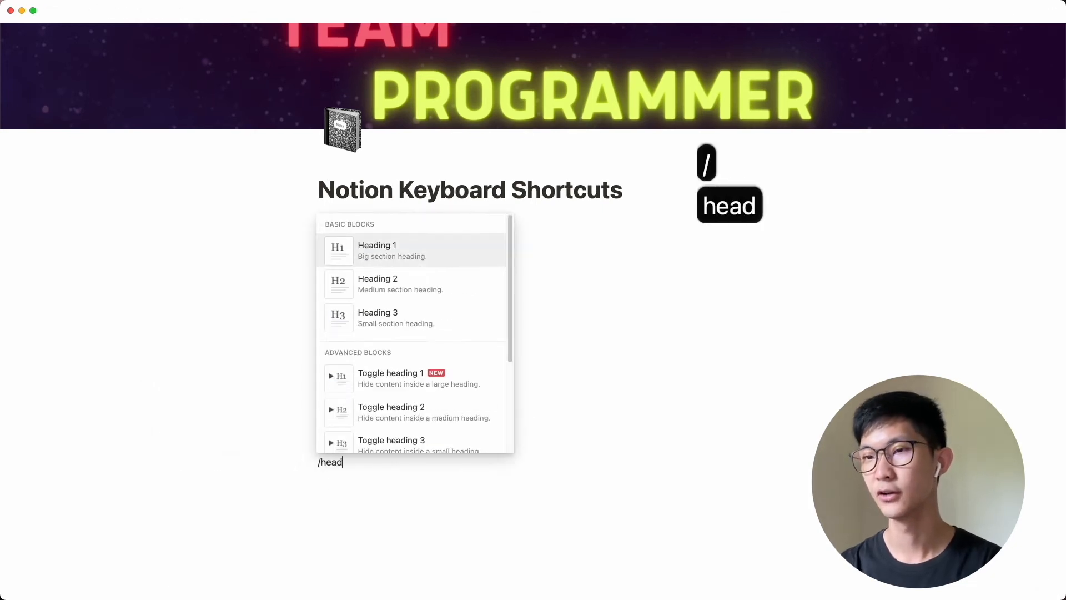
key("backspace")
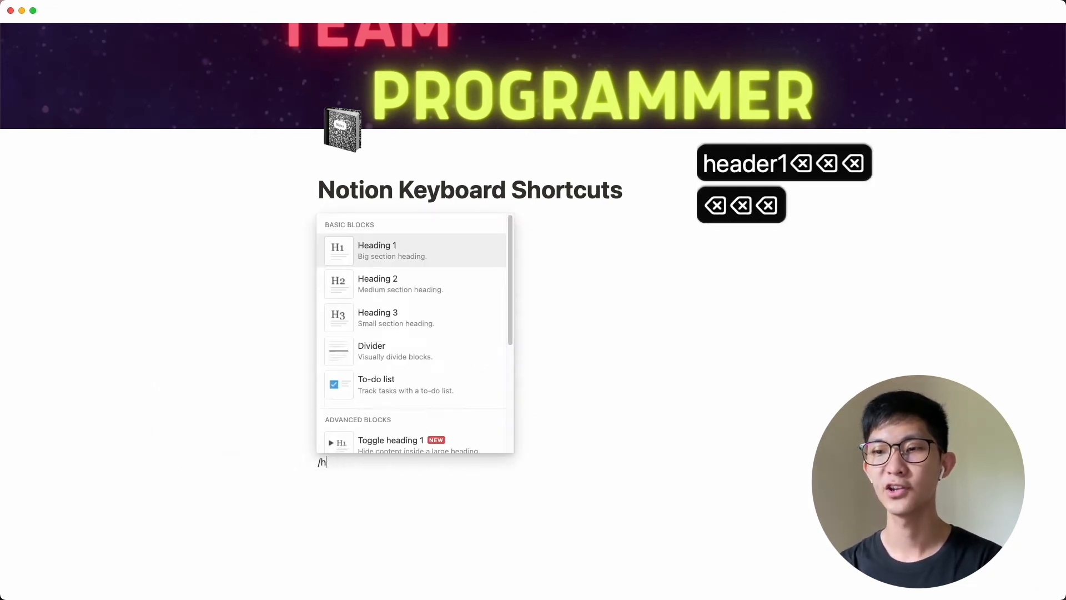
type("1")
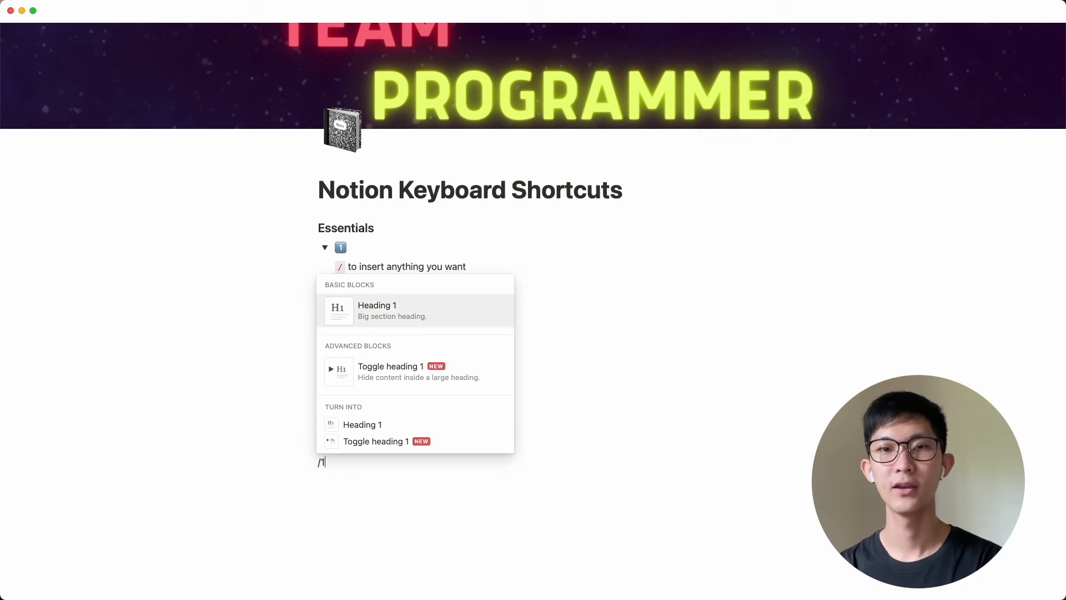
type("2")
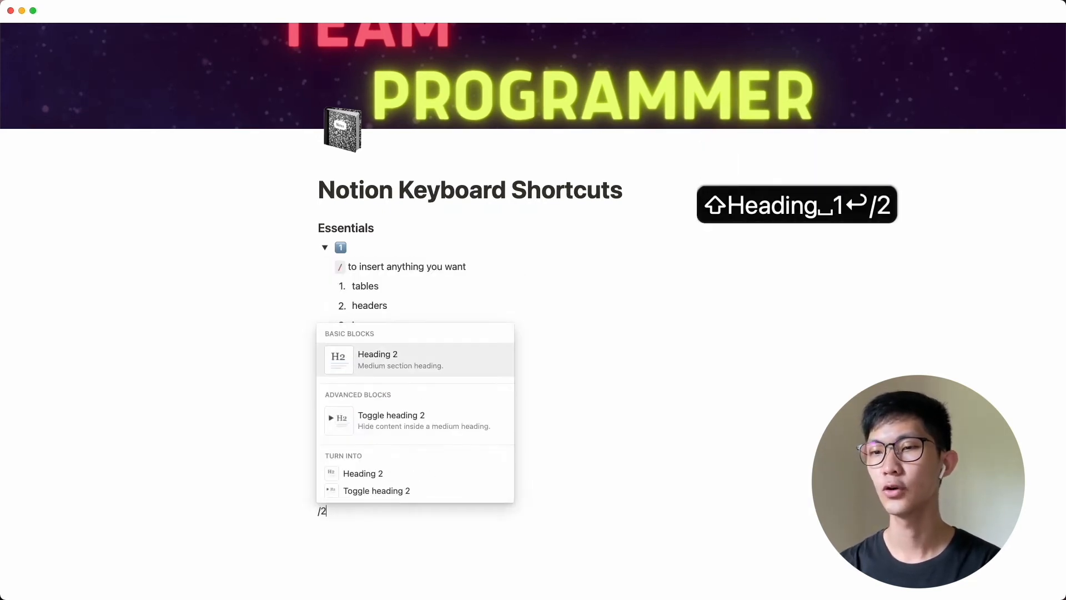
type("3")
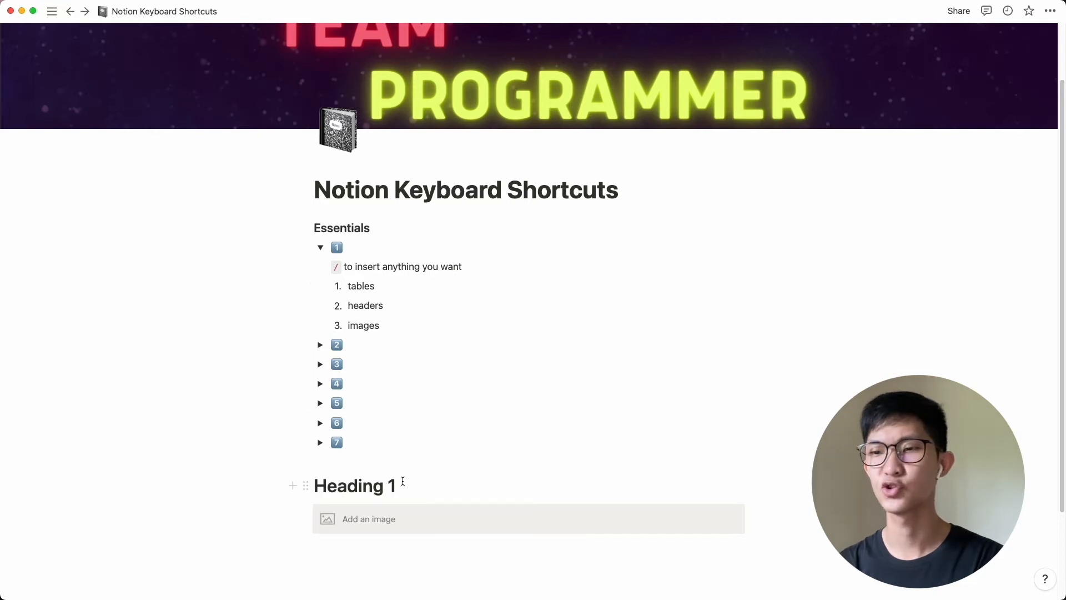
Expand toggle 2 to show the new page and new window shortcuts, briefly opening the sidebar
left_click(320, 345)
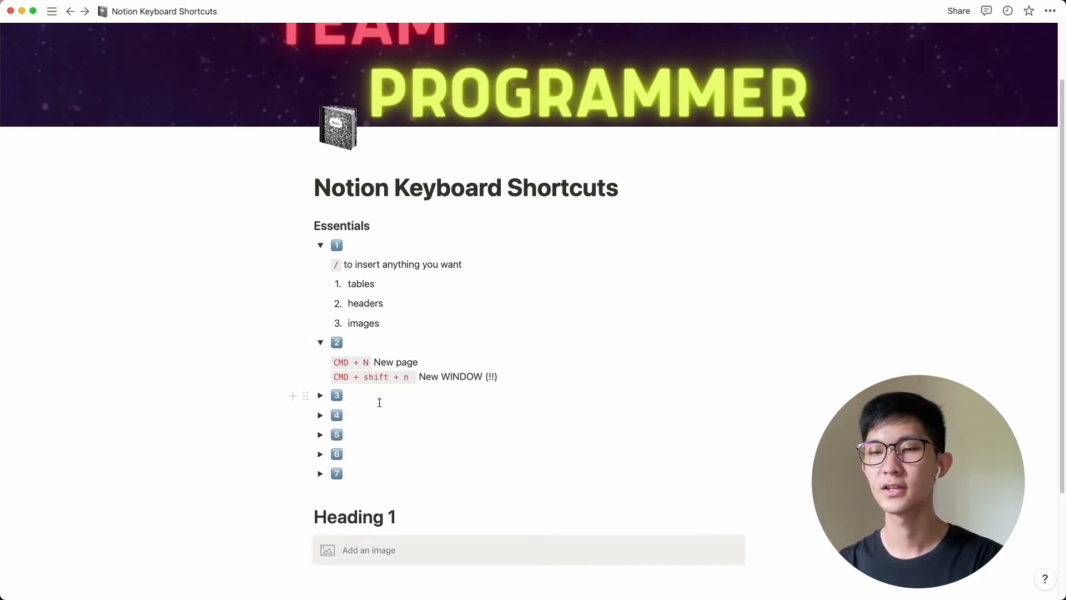
scroll("down", 3)
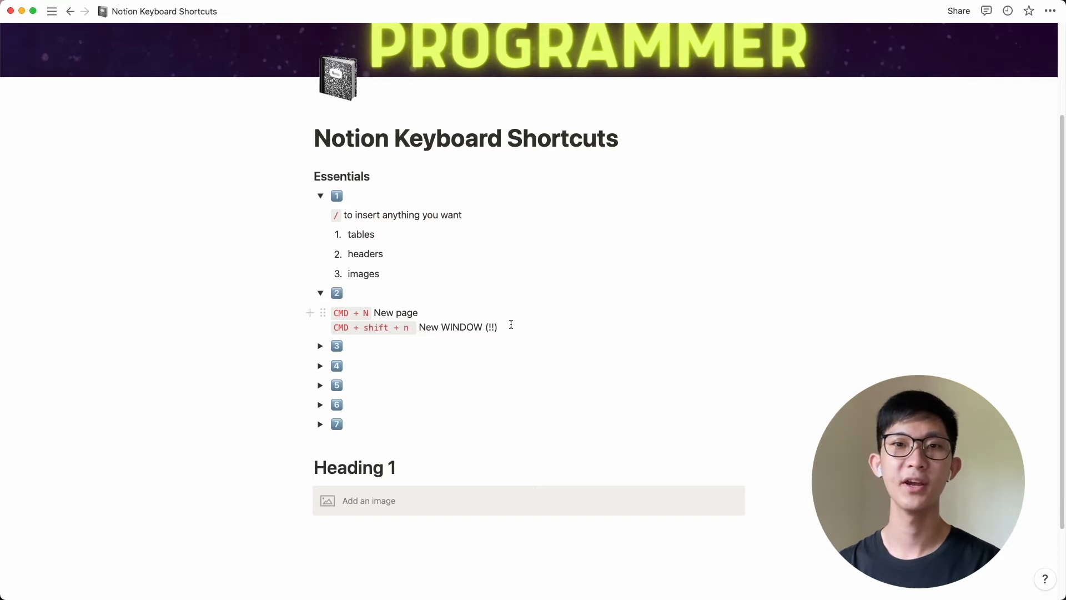
mouse_move(453, 384)
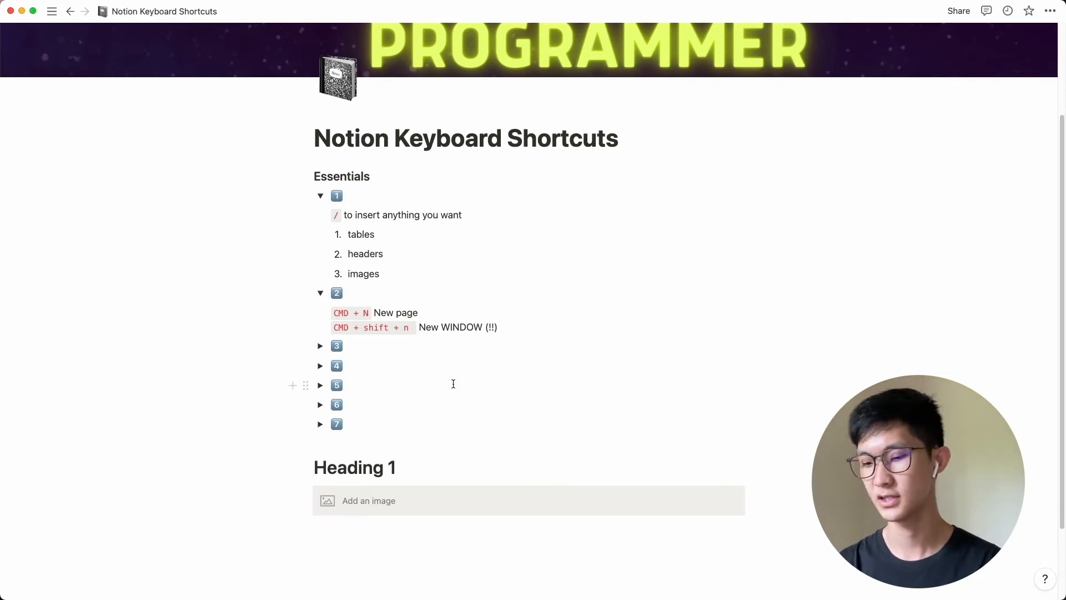
key("cmd+n")
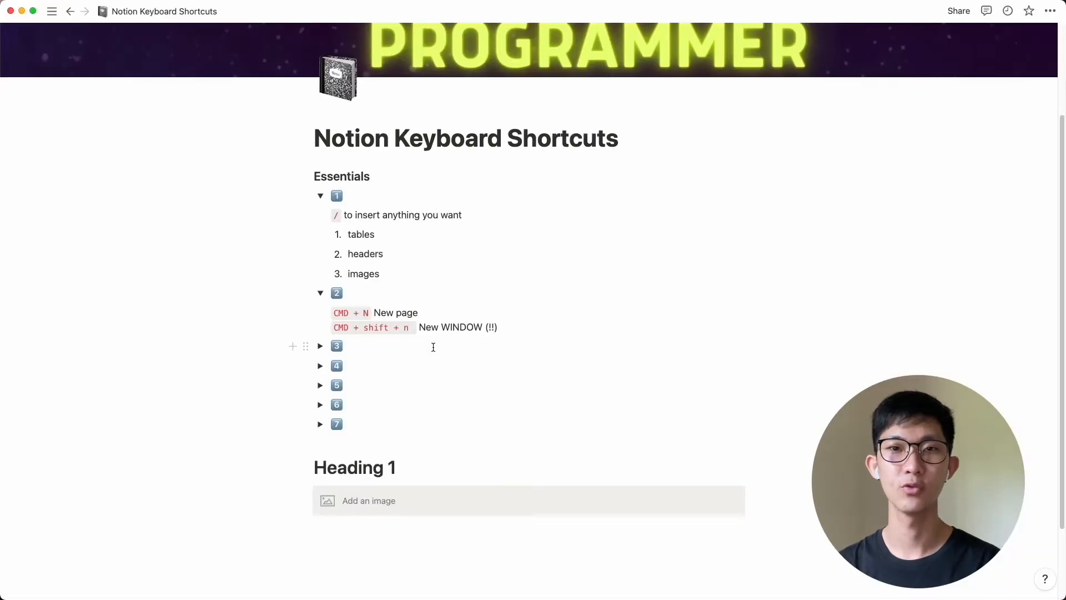
left_click(52, 11)
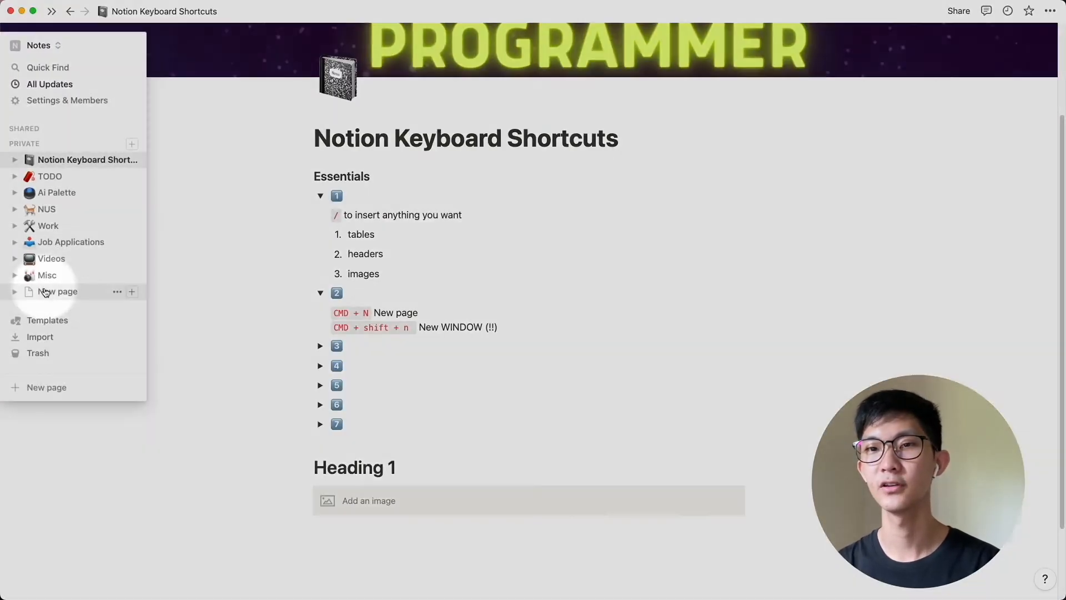
left_click(52, 11)
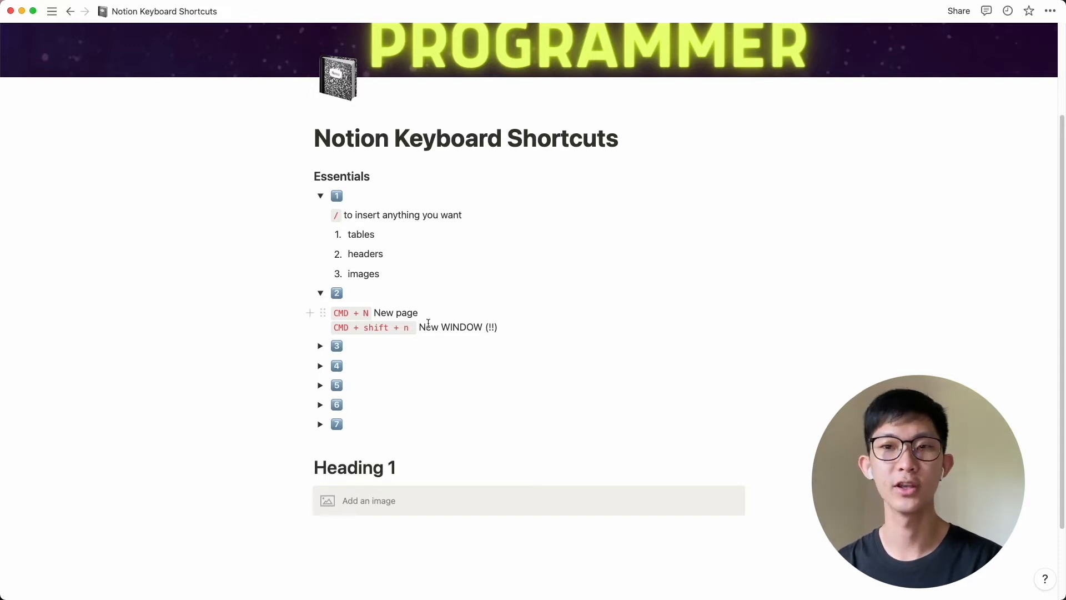
Open the page in a second window and title the new subpage 'New Notes'
key("cmd+shift+n")
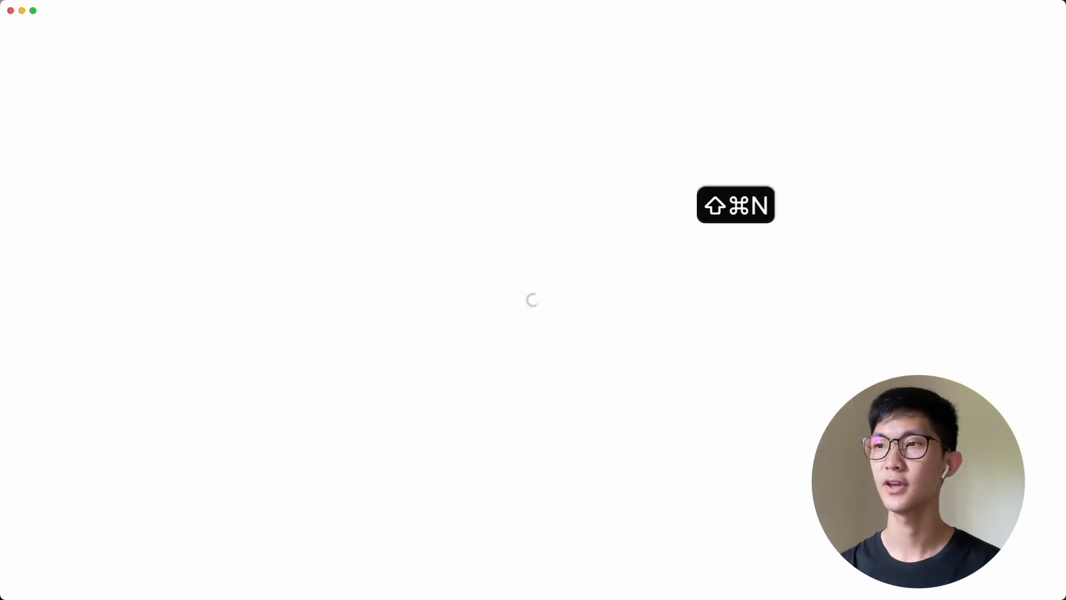
key("cmd+shift+n")
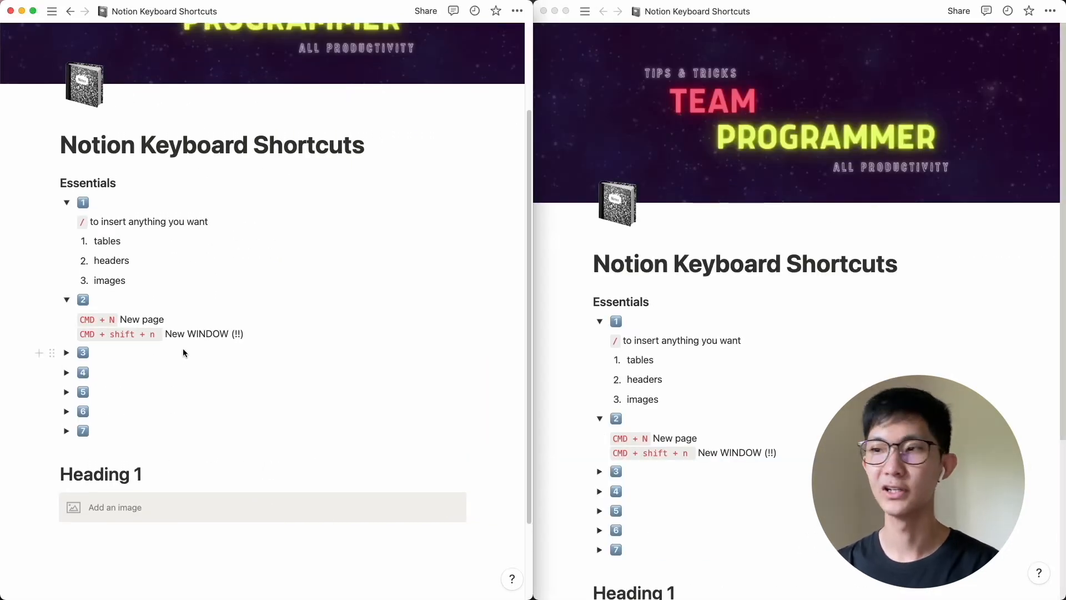
scroll("down", 3)
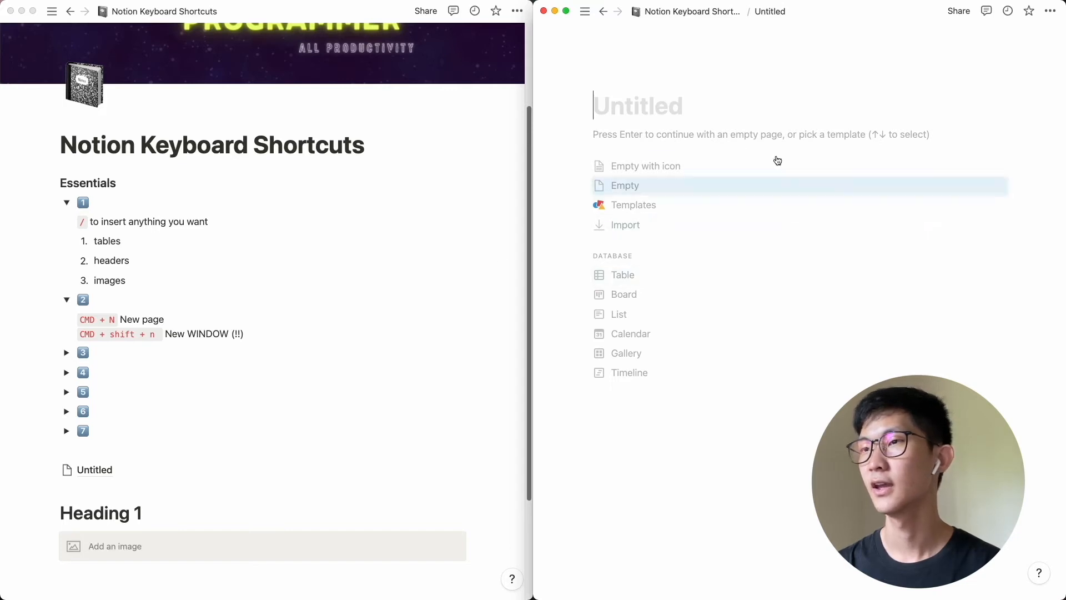
type("New")
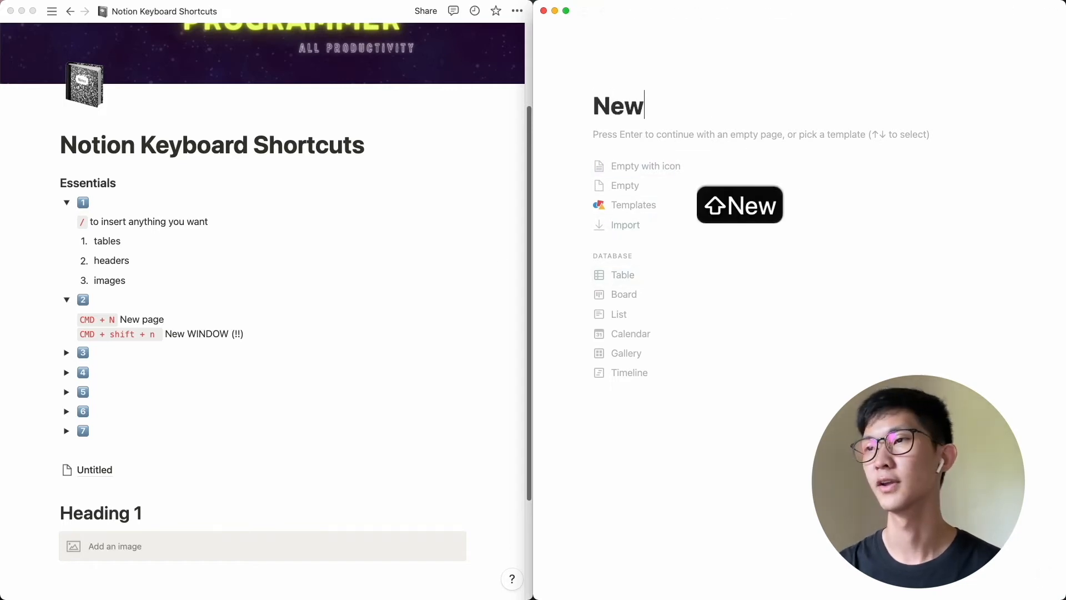
type("Notes")
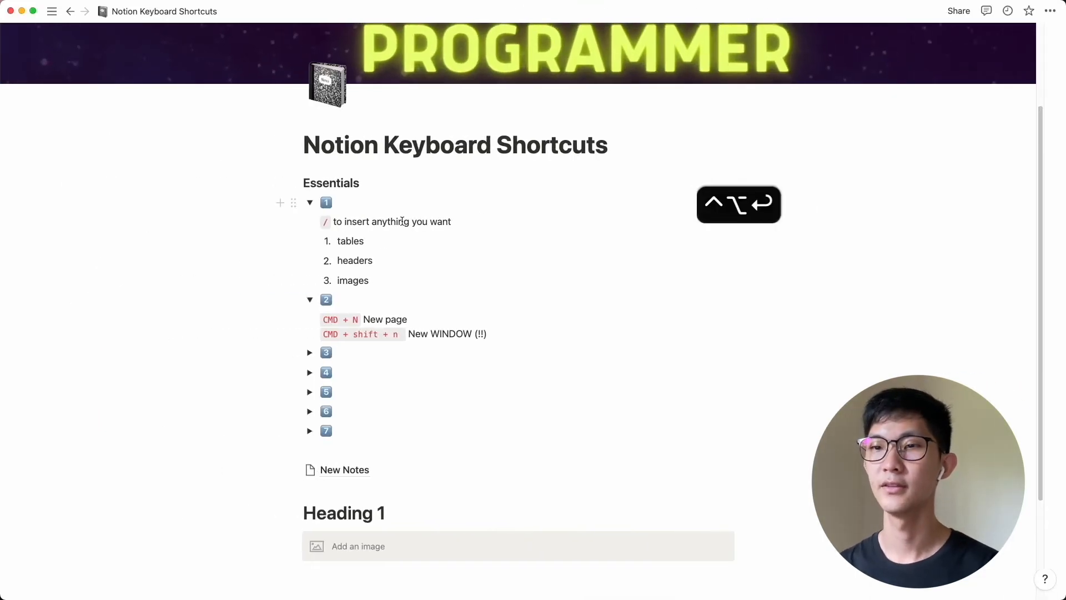
Expand toggle 3 and demo Cmd+P, browsing then closing the recently viewed pages search
left_click(309, 352)
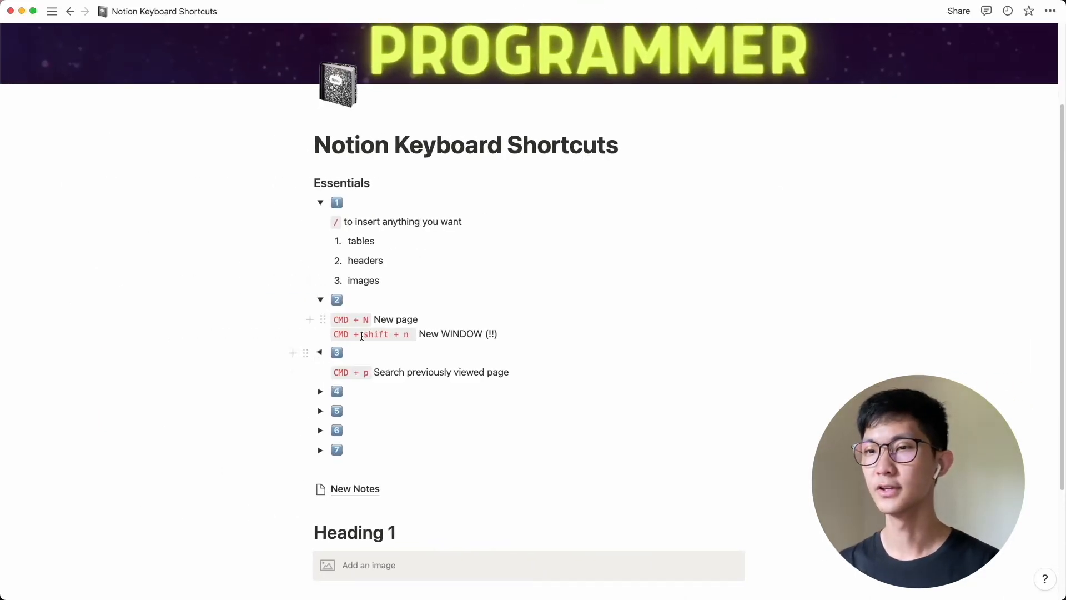
scroll("down", 3)
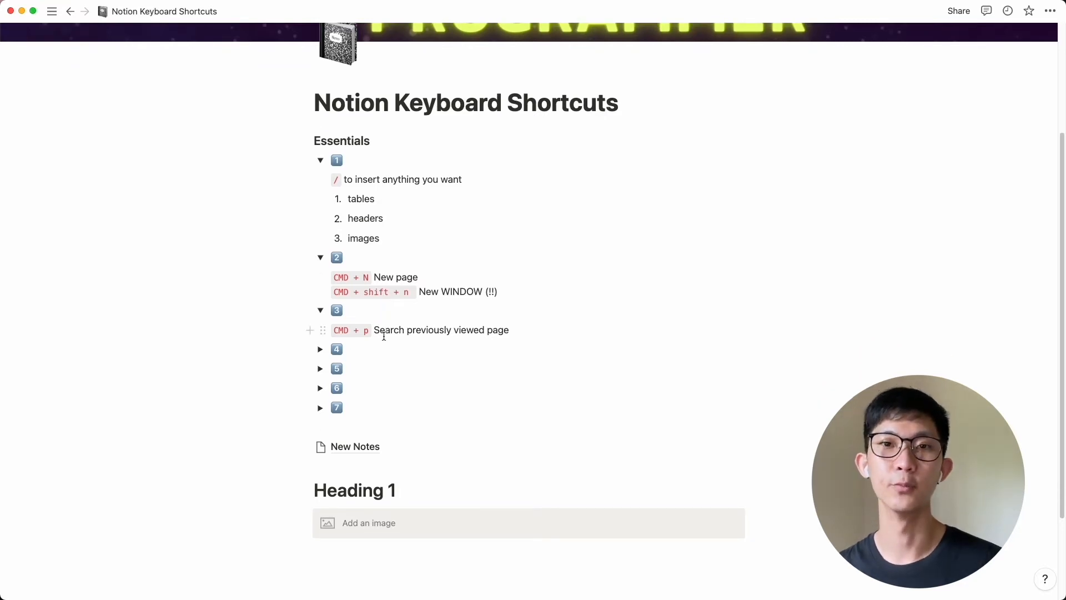
key("cmd+p")
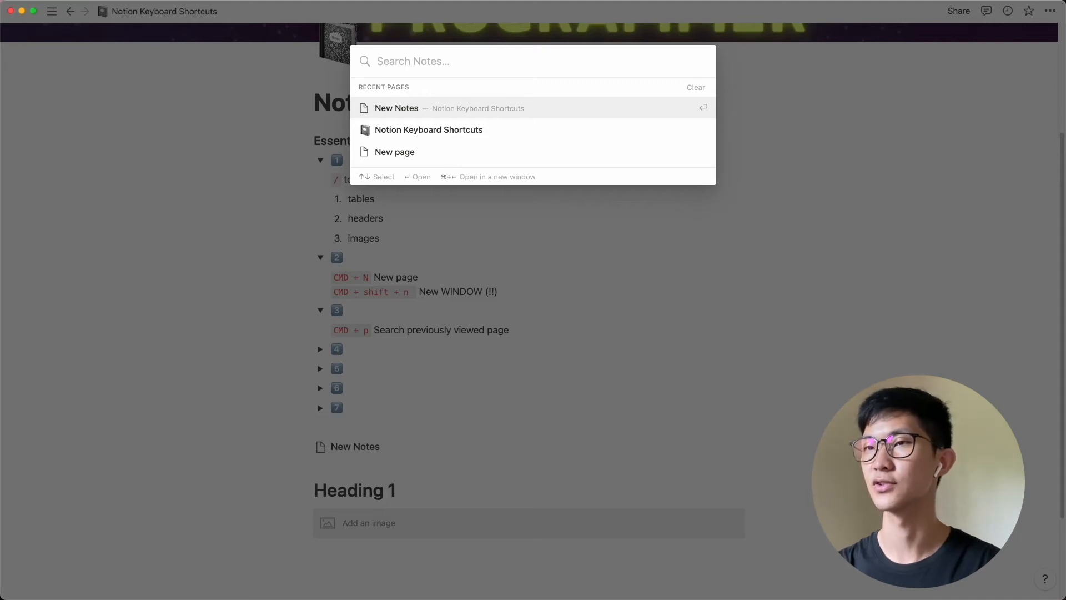
key("down")
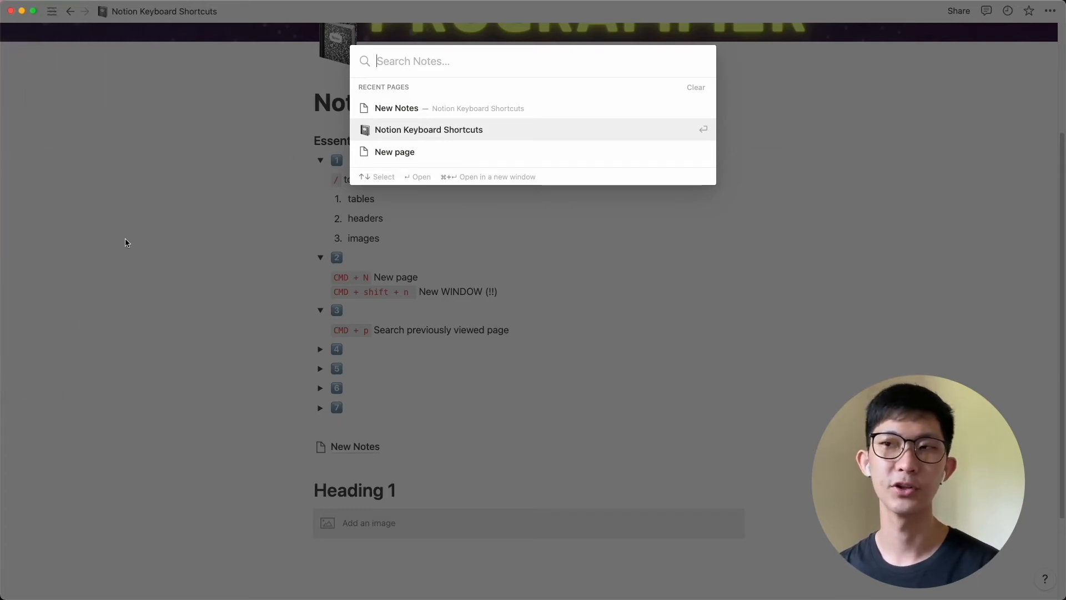
key("Escape")
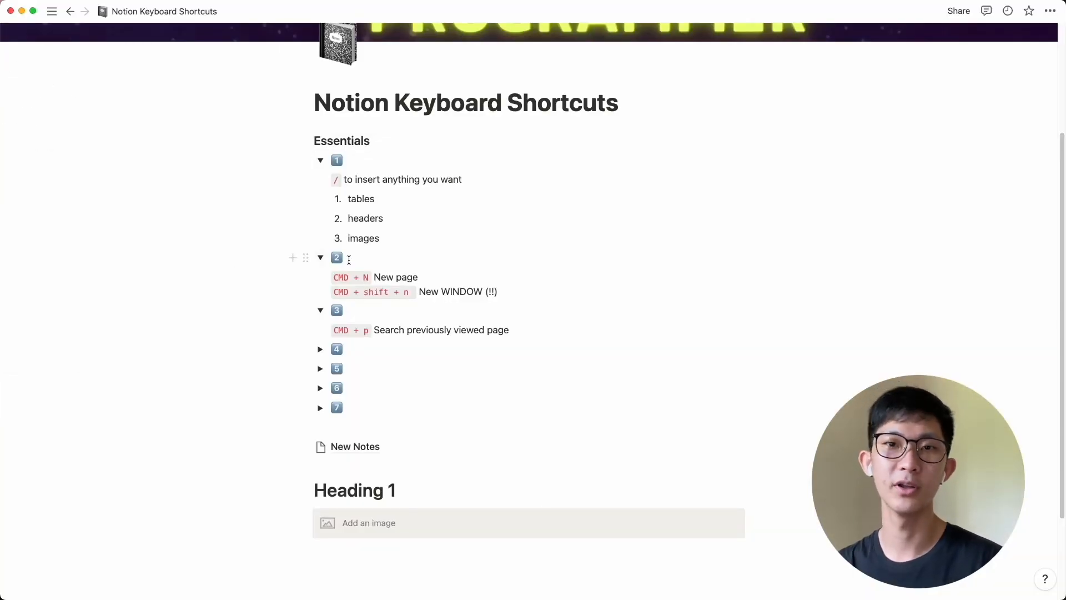
left_click(52, 11)
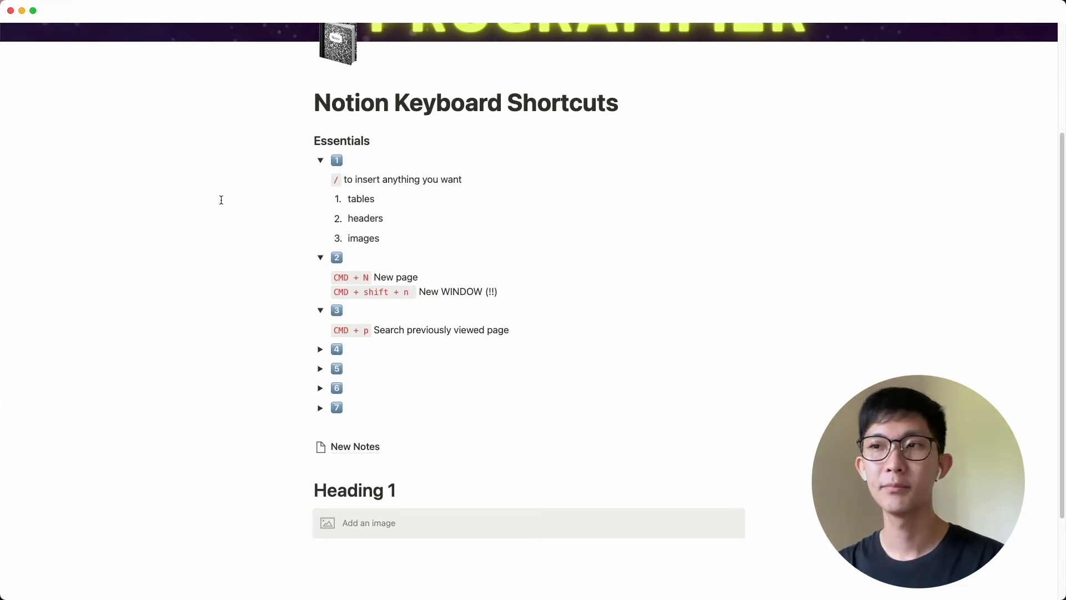
key("cmd+p")
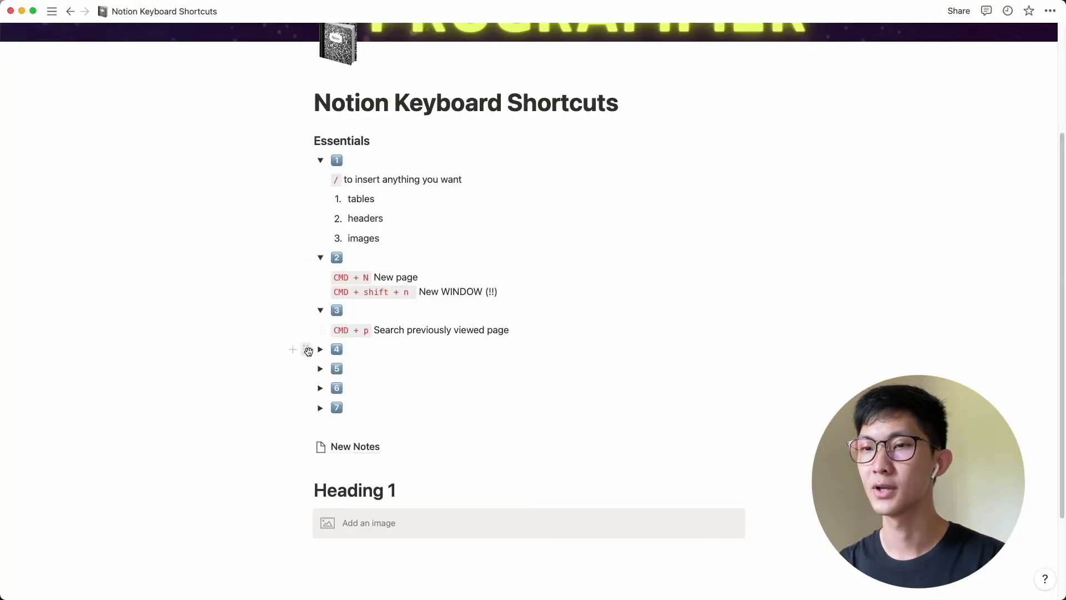
Expand toggle 4 to show the 'CMD [ to go back a page' note
left_click(320, 349)
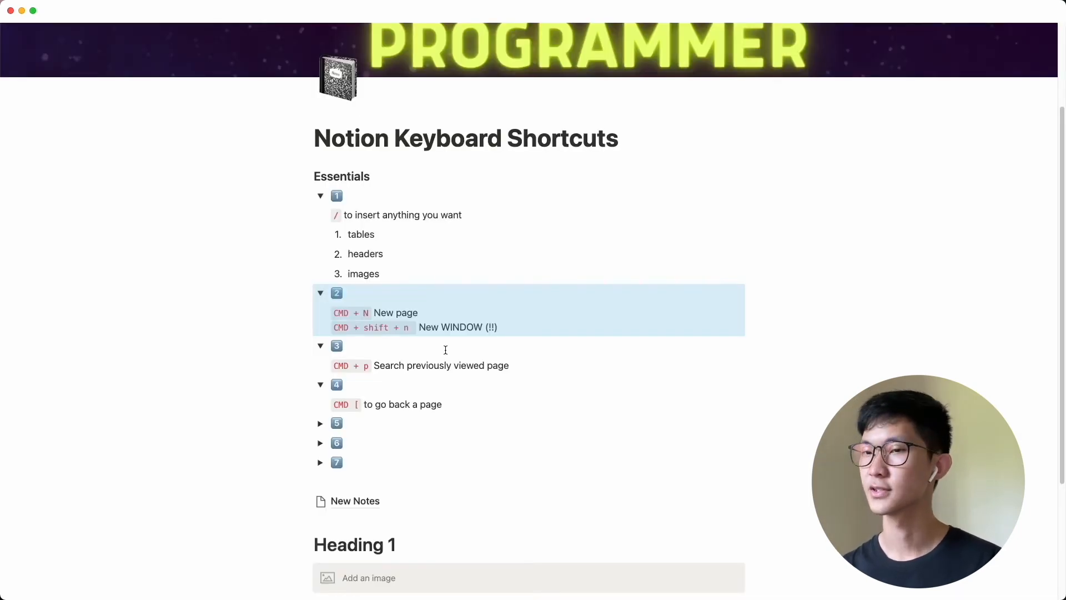
Scroll down to toggles 5 and 6, which hold the light mode and sidebar notes
scroll("down", 3)
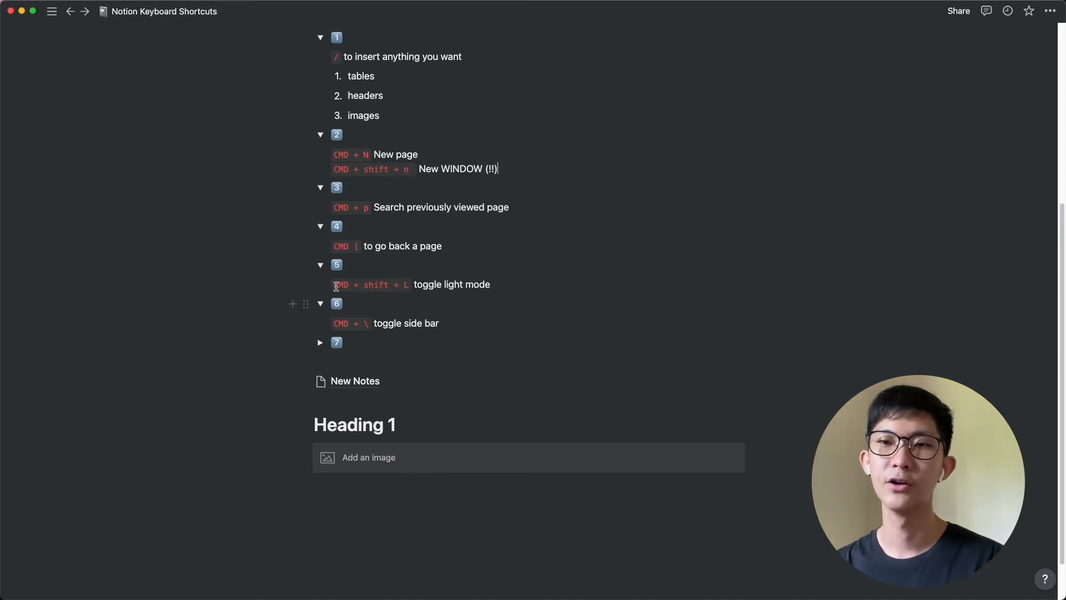
Demo Cmd+\ by hiding, showing, and hiding the sidebar again
left_click(52, 11)
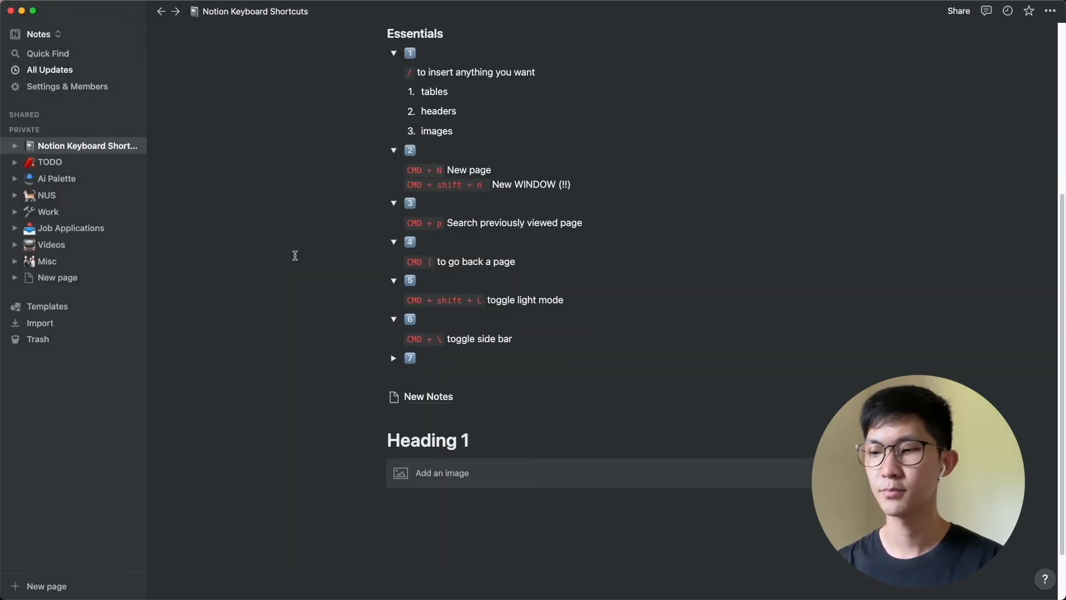
key("cmd+\\")
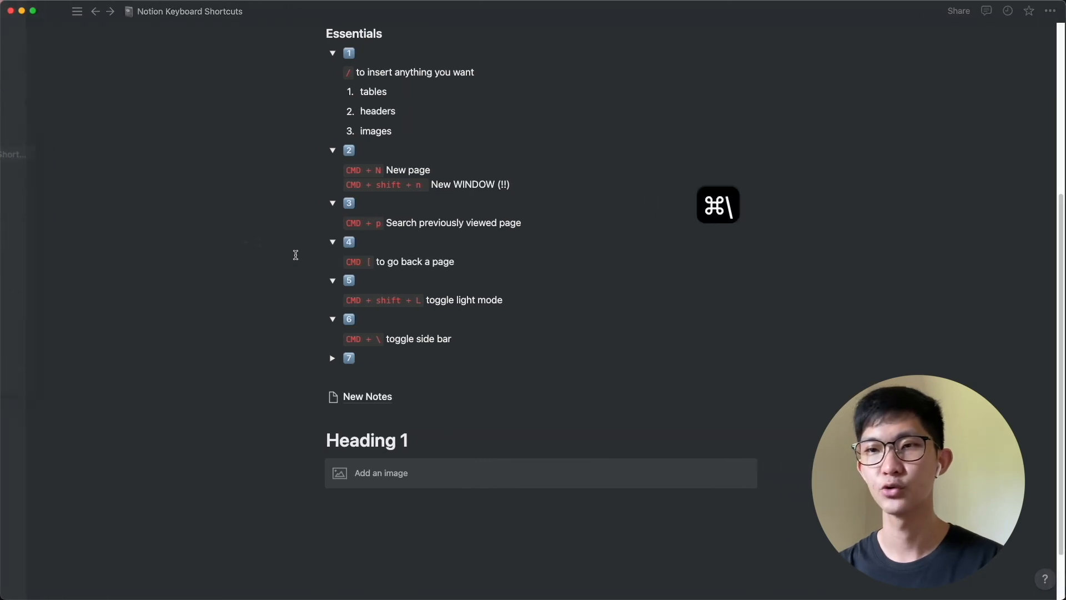
key("cmd+\\")
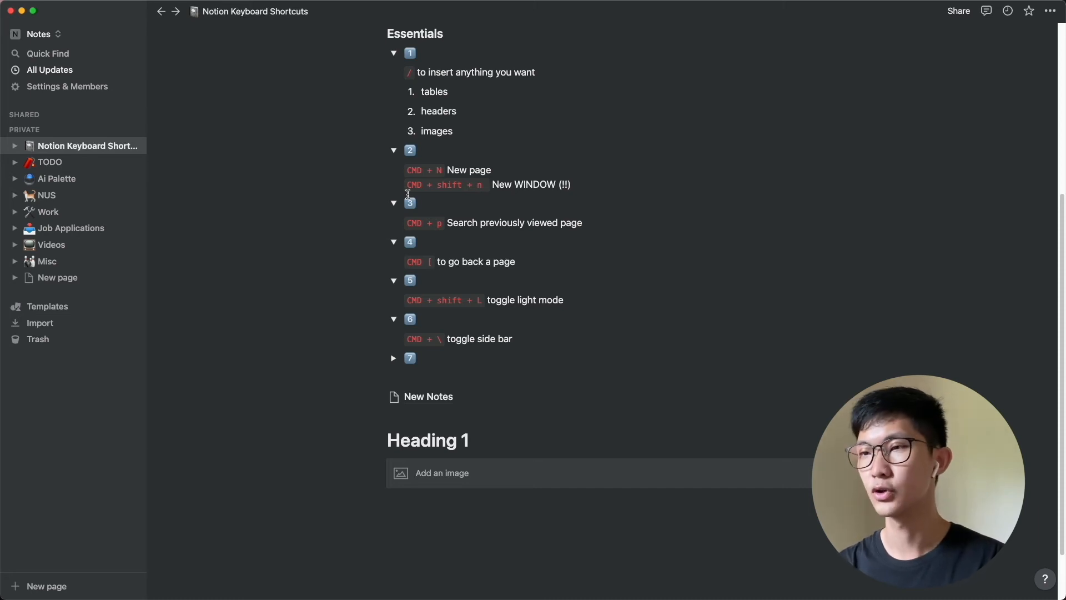
key("cmd+\\")
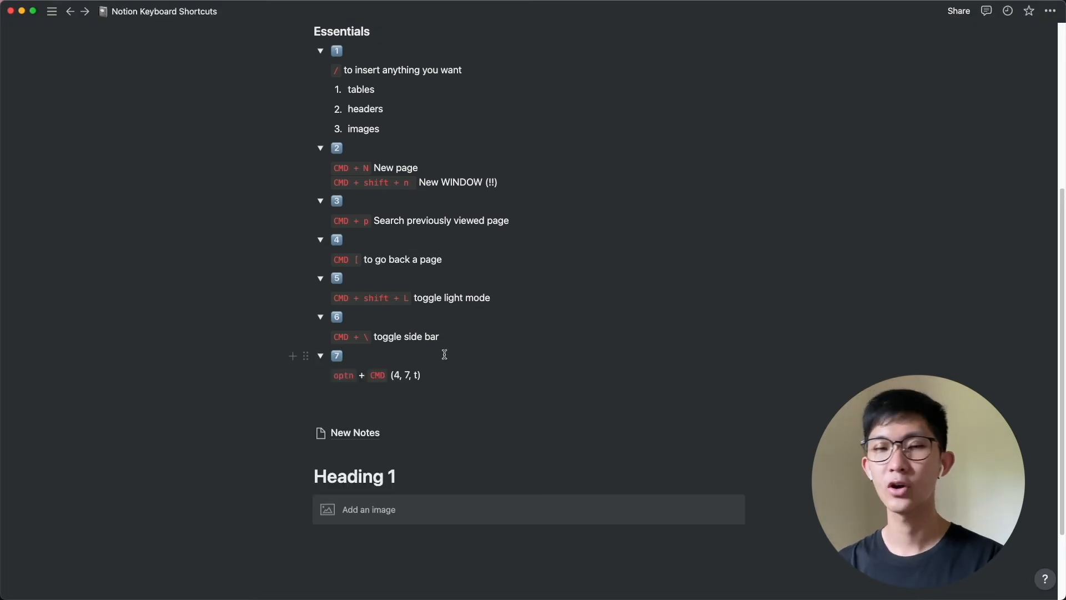
Add a plain line reading 'todo' under toggle 7's note, reverting the to-do checkbox
left_click(347, 355)
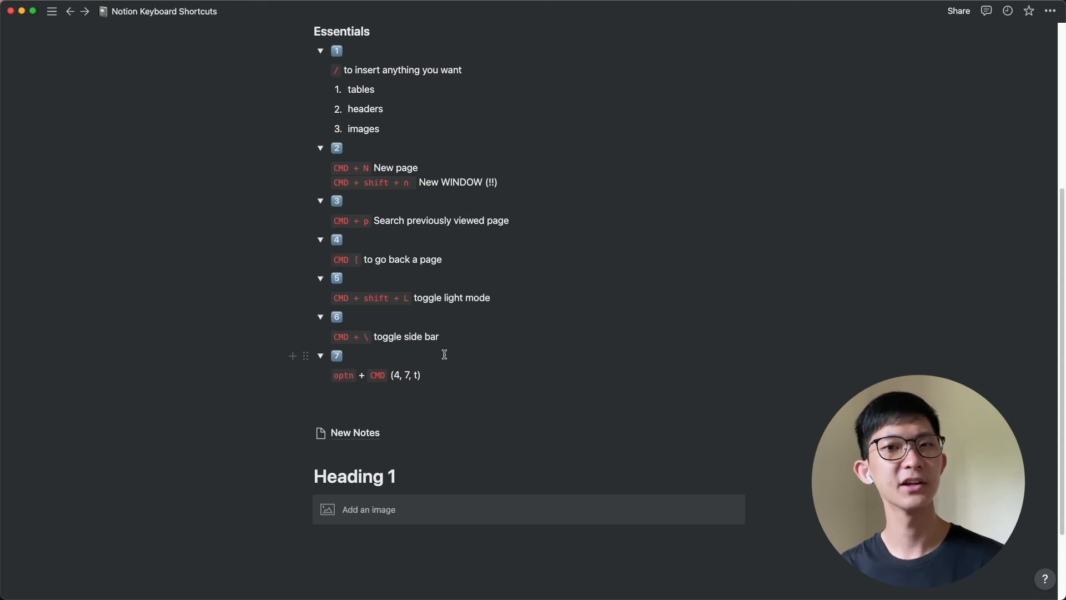
left_click(340, 355)
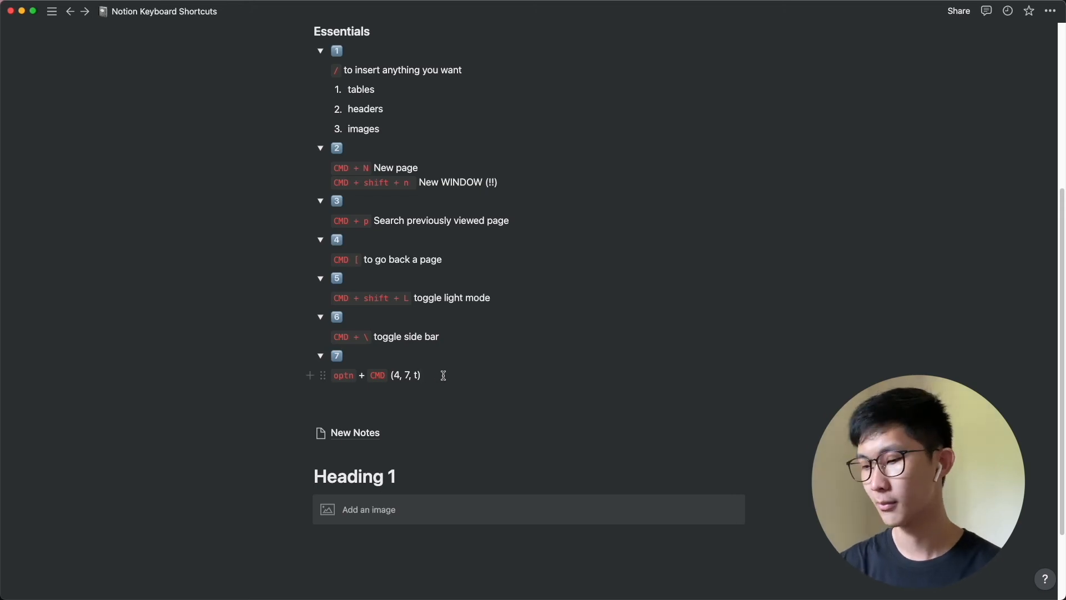
key("enter")
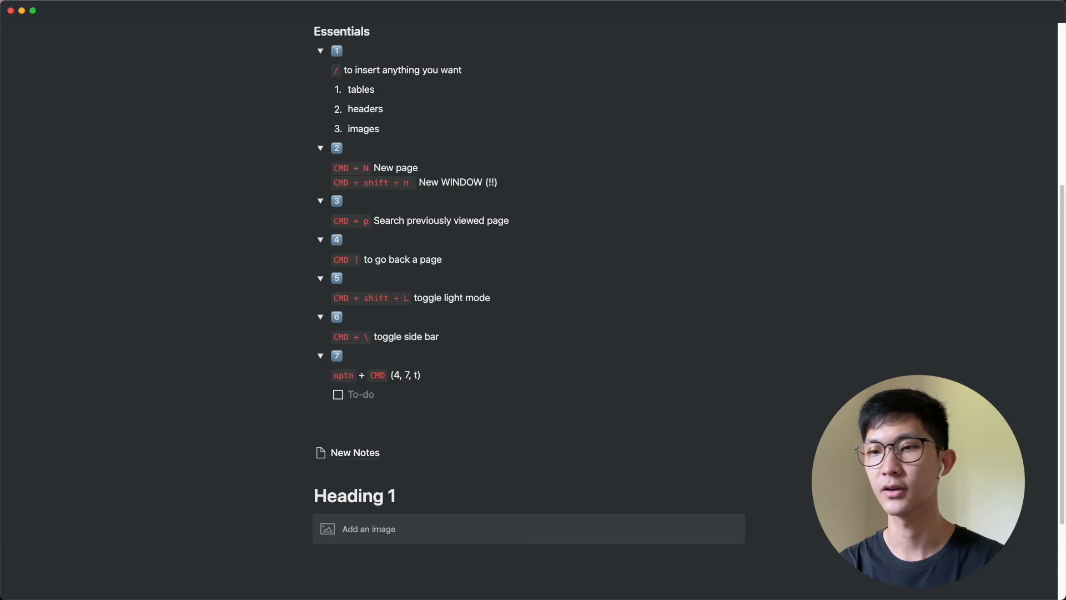
key("backspace")
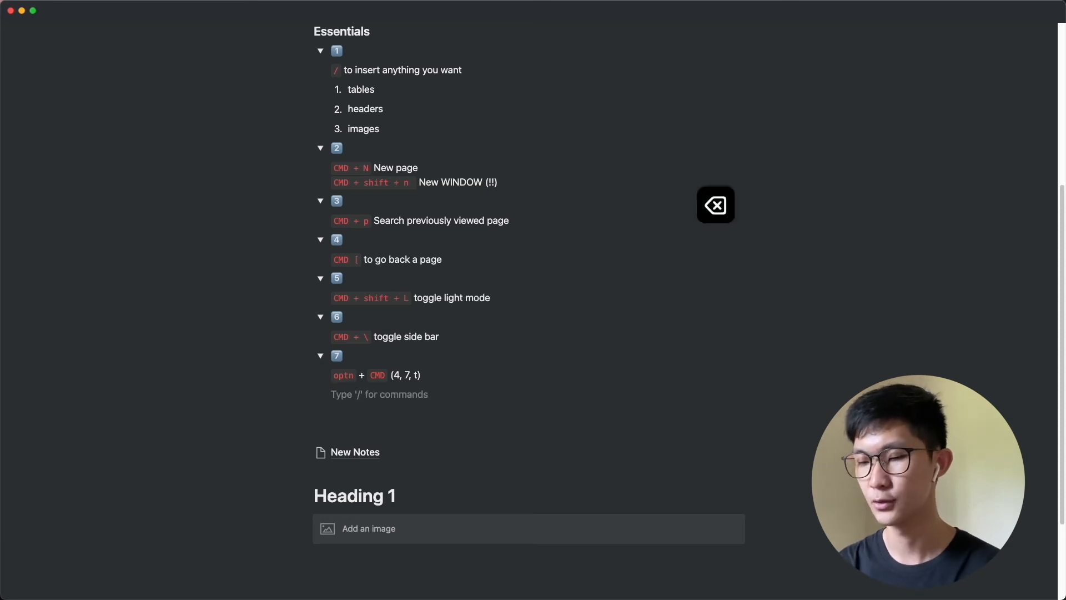
type("todo")
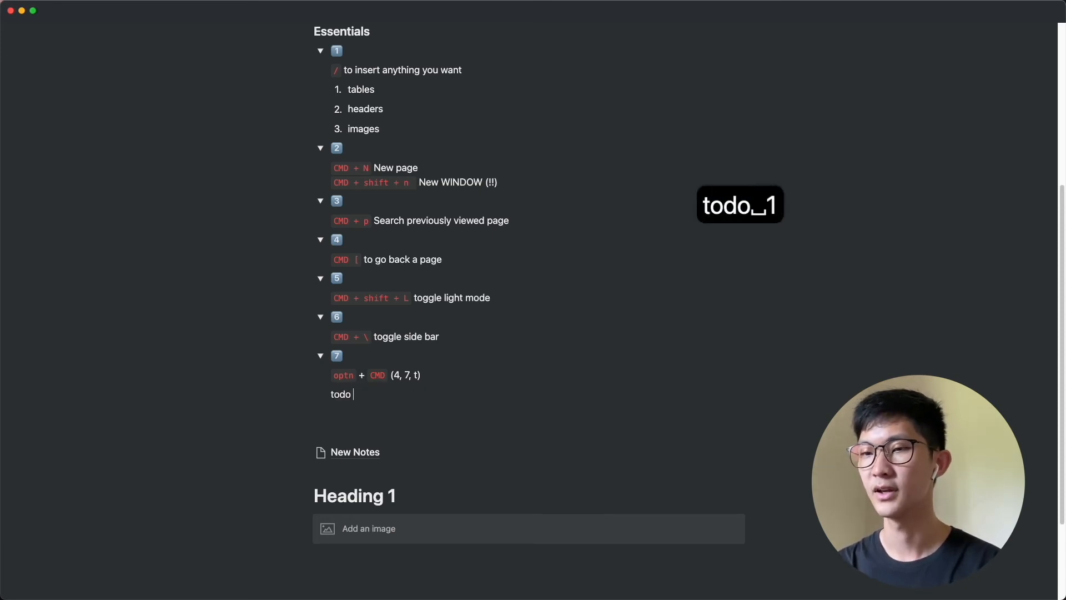